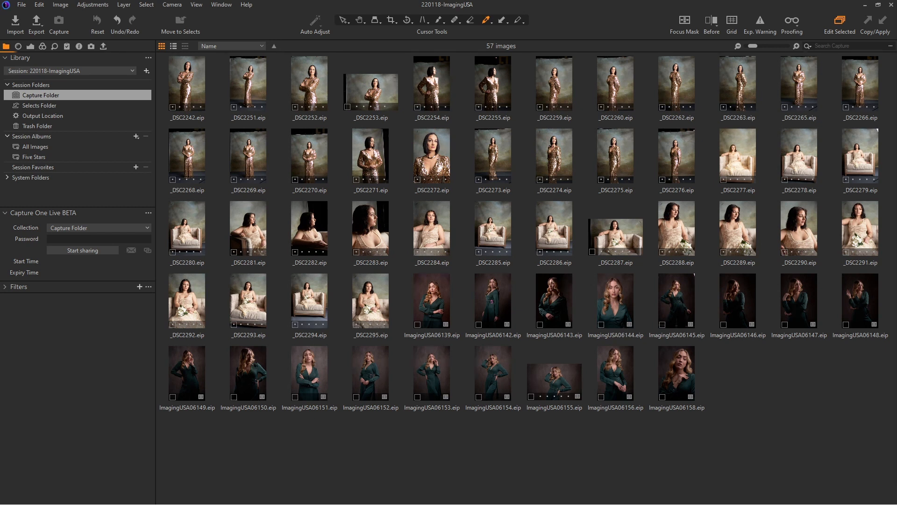
mouse_move(104, 290)
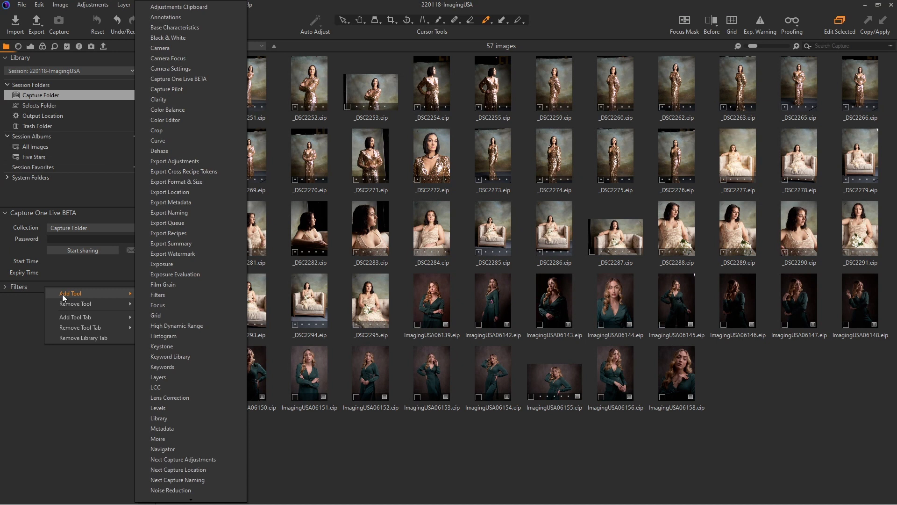
mouse_move(189, 79)
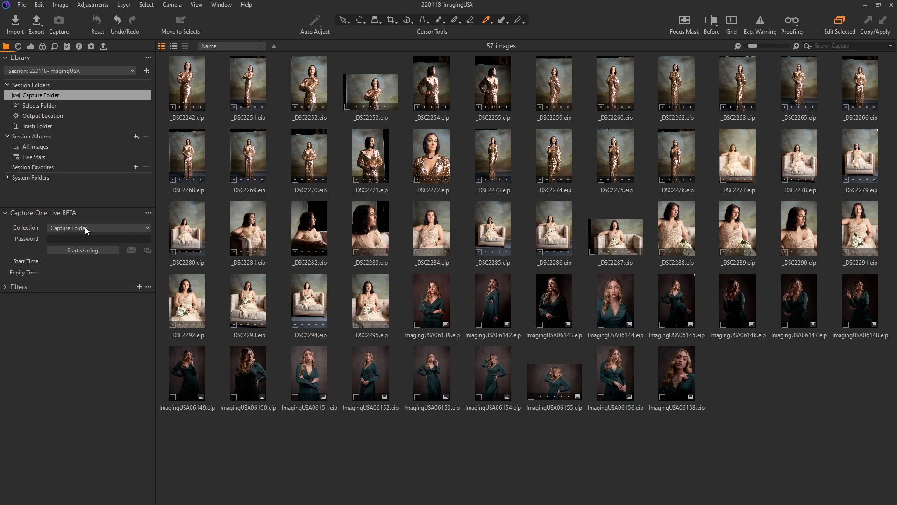
mouse_move(163, 274)
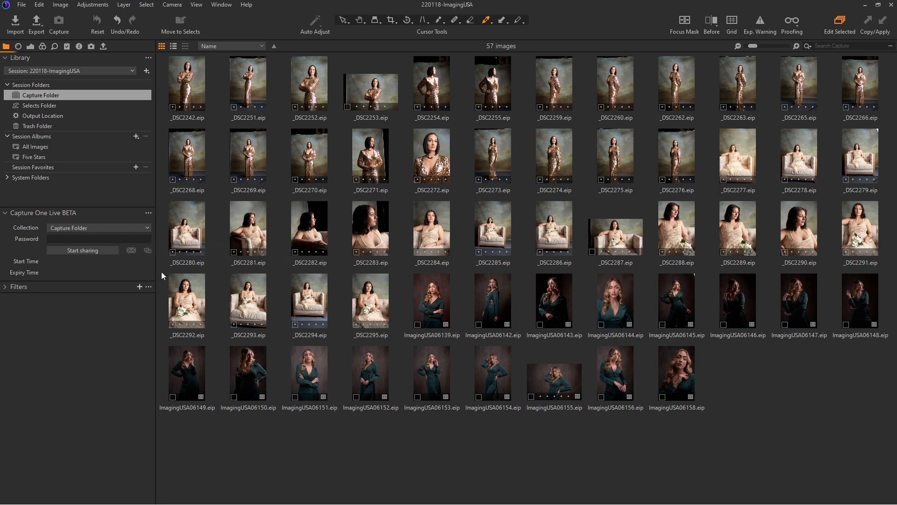
mouse_move(184, 267)
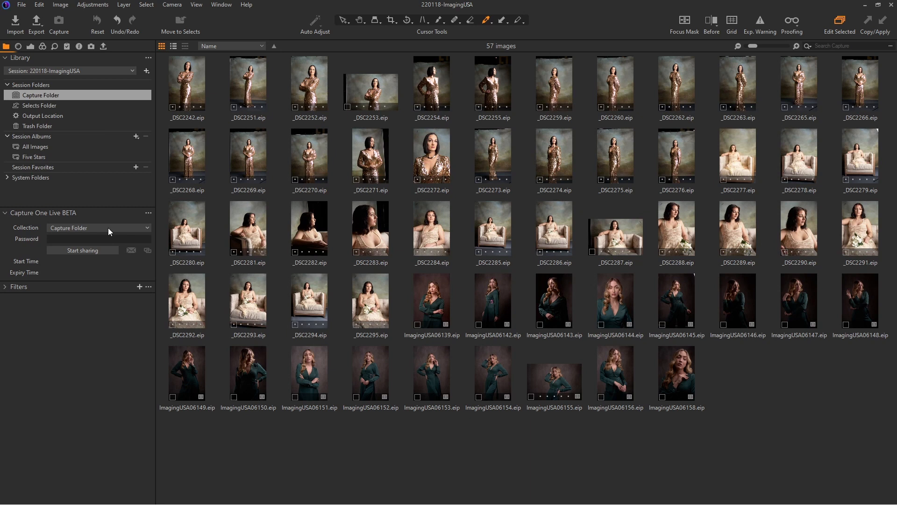
Step: Browse the Selects folder, then return to the full capture folder
click(97, 227)
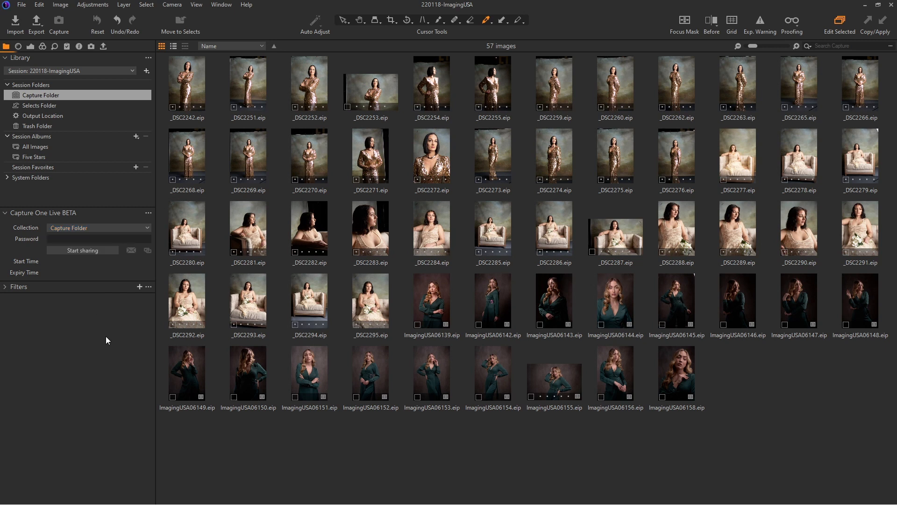
mouse_move(229, 121)
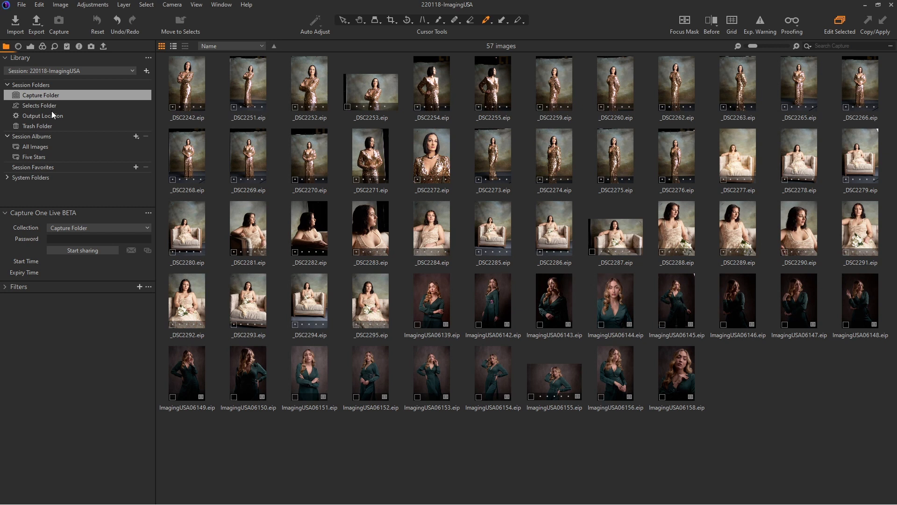
click(39, 105)
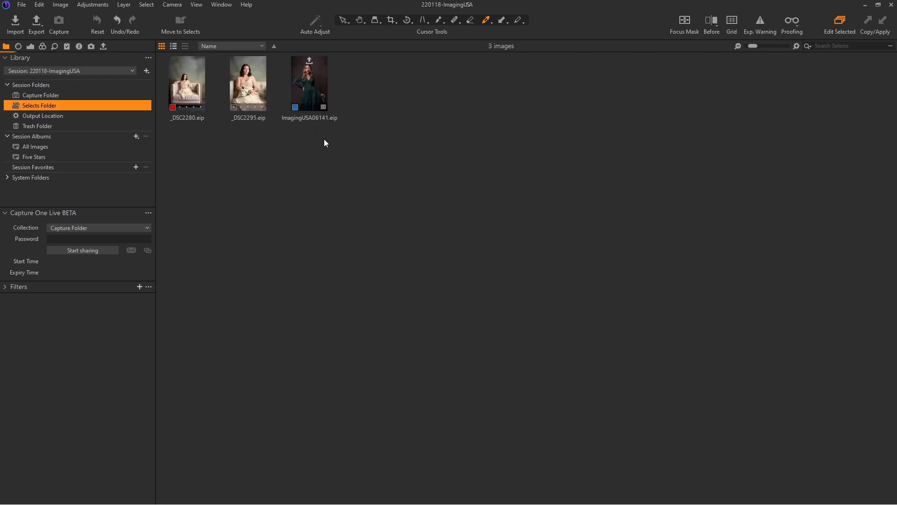
mouse_move(313, 84)
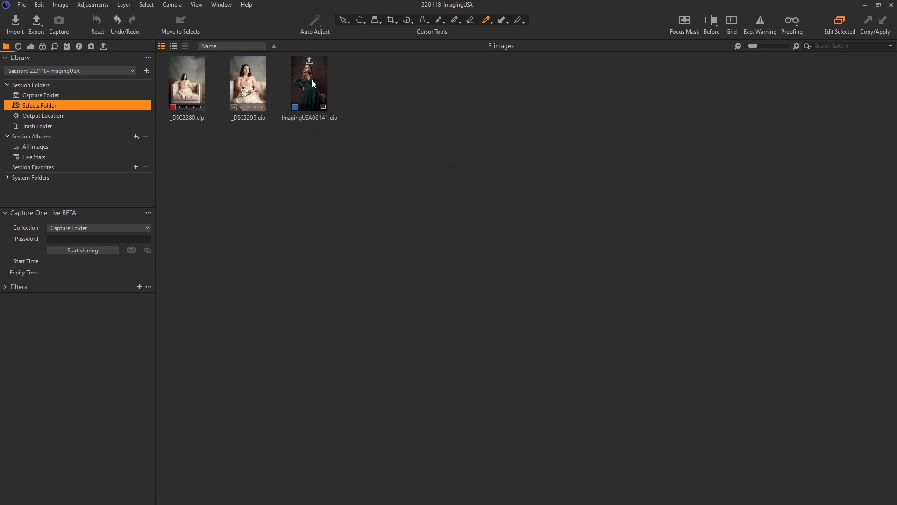
mouse_move(296, 167)
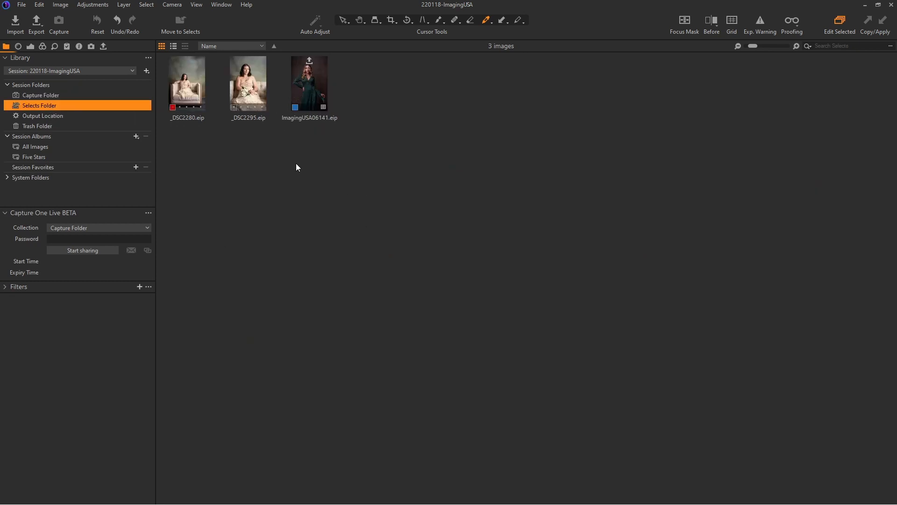
click(41, 95)
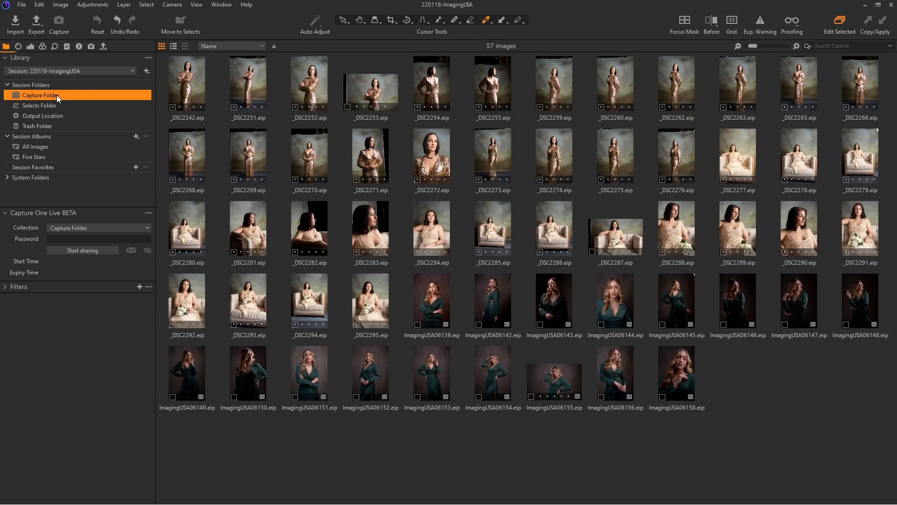
Step: Create a new regular session album named 'Online'
click(136, 136)
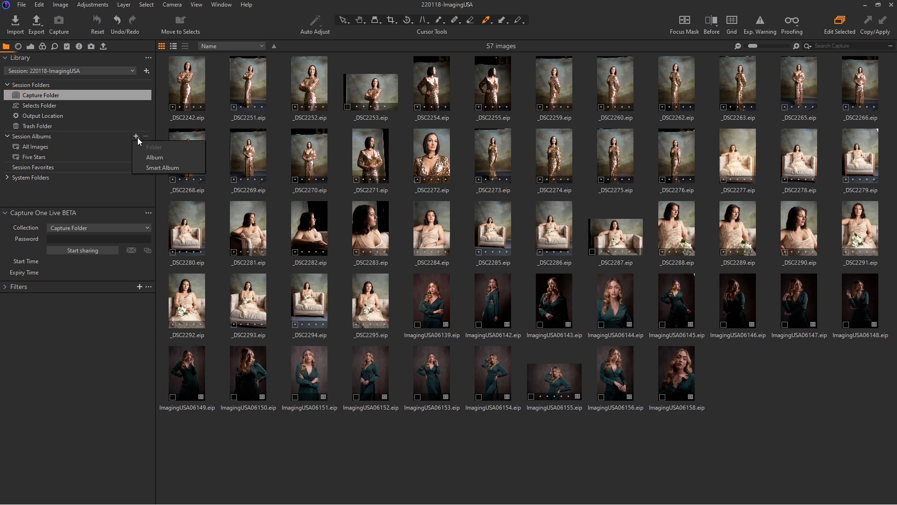
click(156, 157)
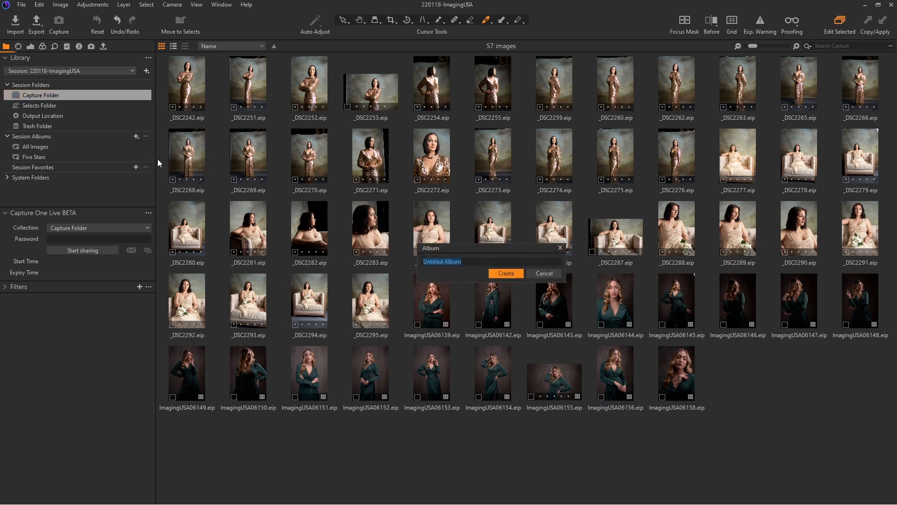
text(Online)
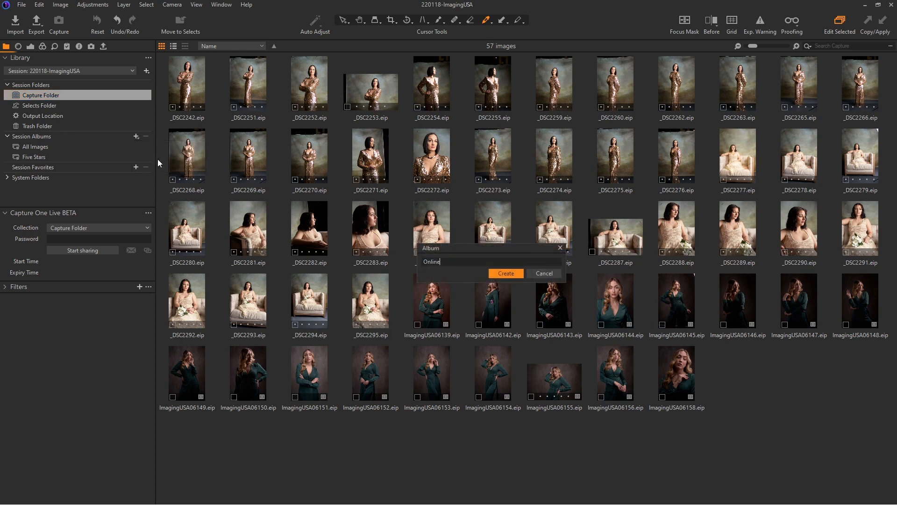
click(505, 273)
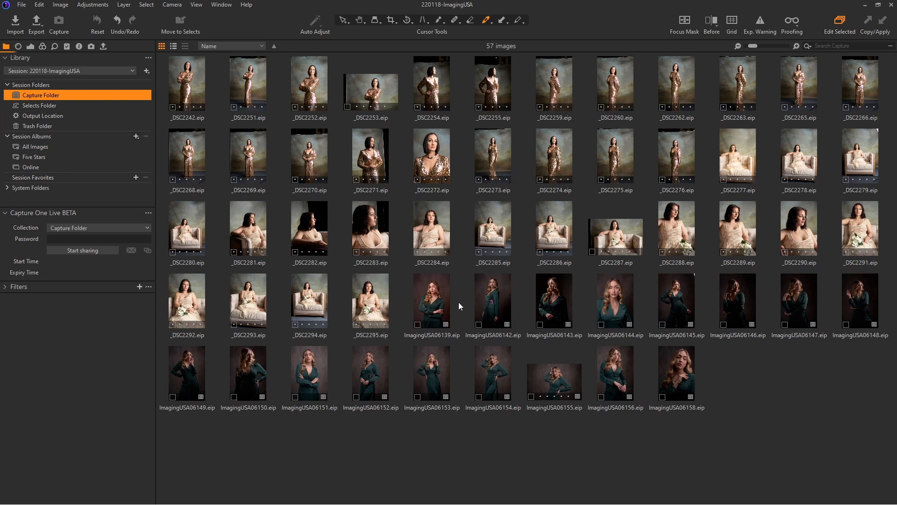
Step: Select the 17 green-dress ImagingUSA portraits and share the Online album with a password
click(431, 300)
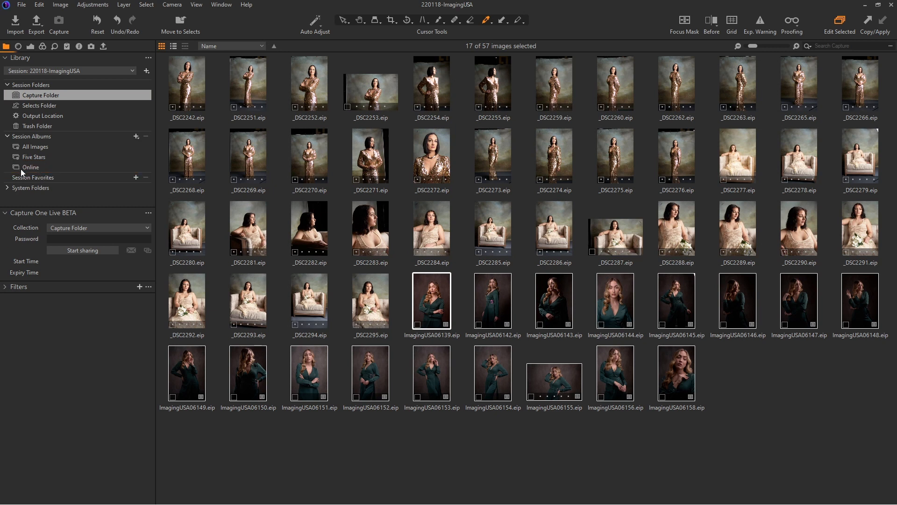
click(97, 227)
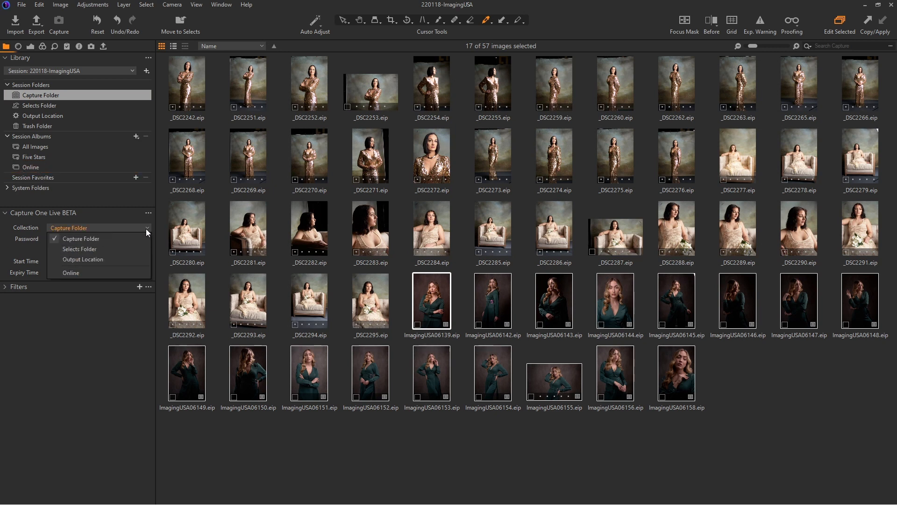
click(70, 273)
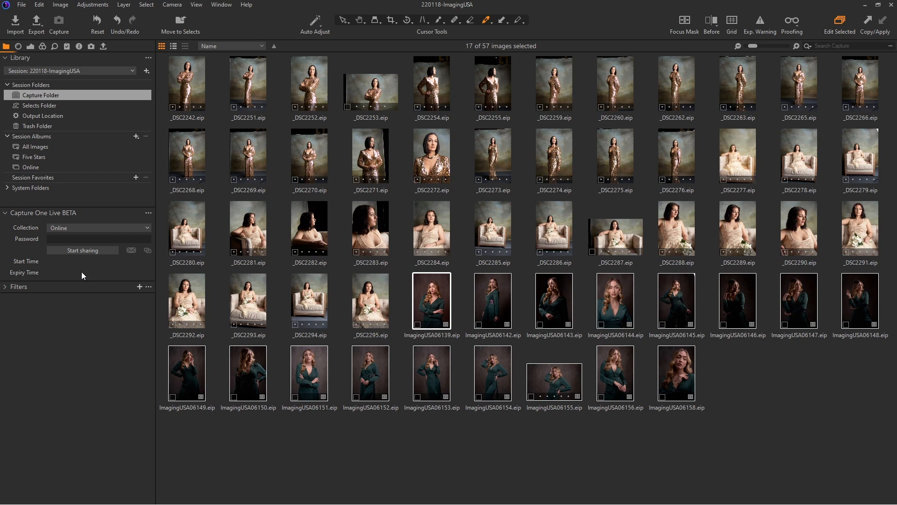
mouse_move(82, 250)
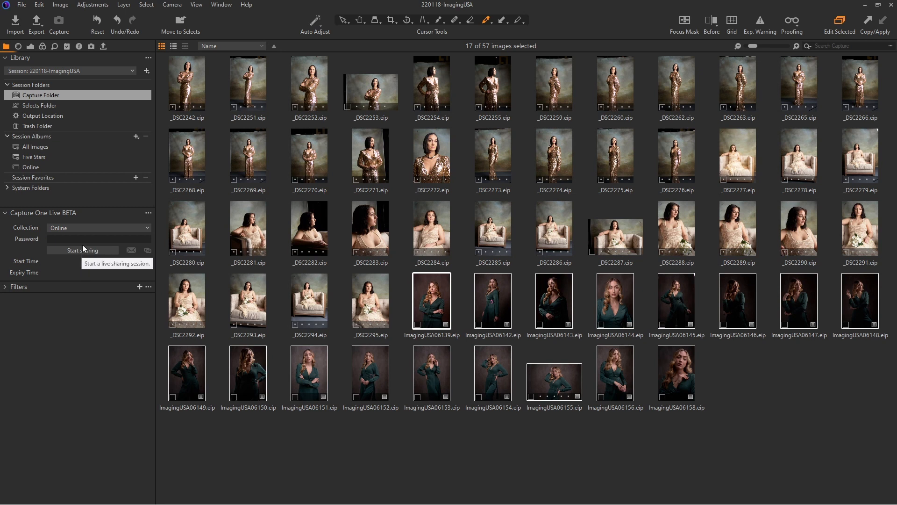
text(••••)
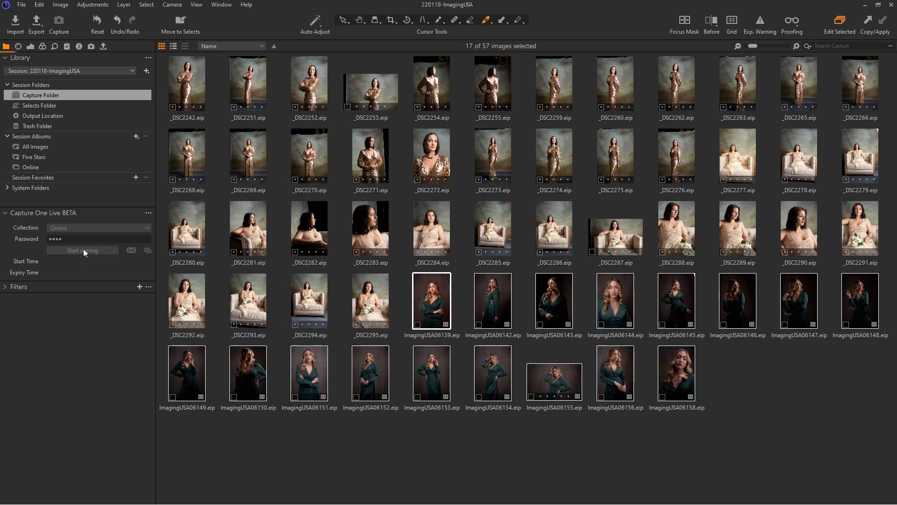
Step: Start live sharing, enter the gallery password, and browse to ImagingUSA06147
click(82, 250)
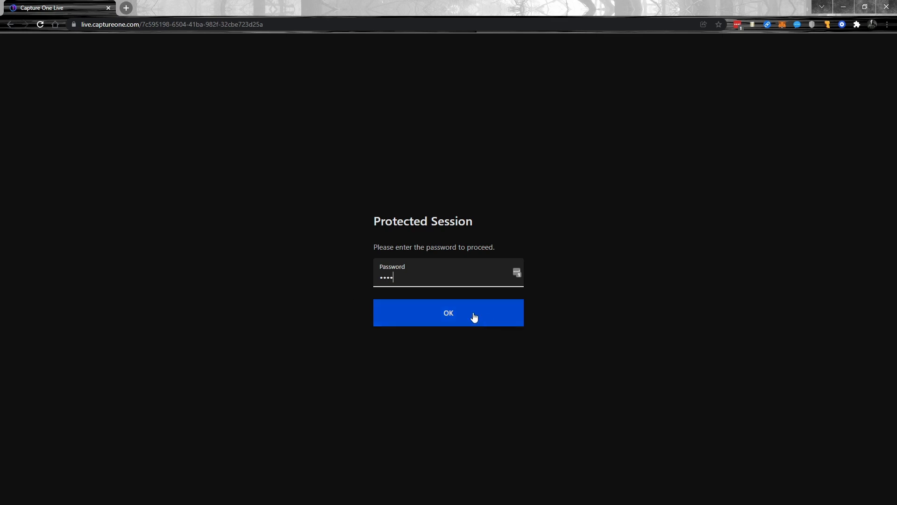
click(448, 313)
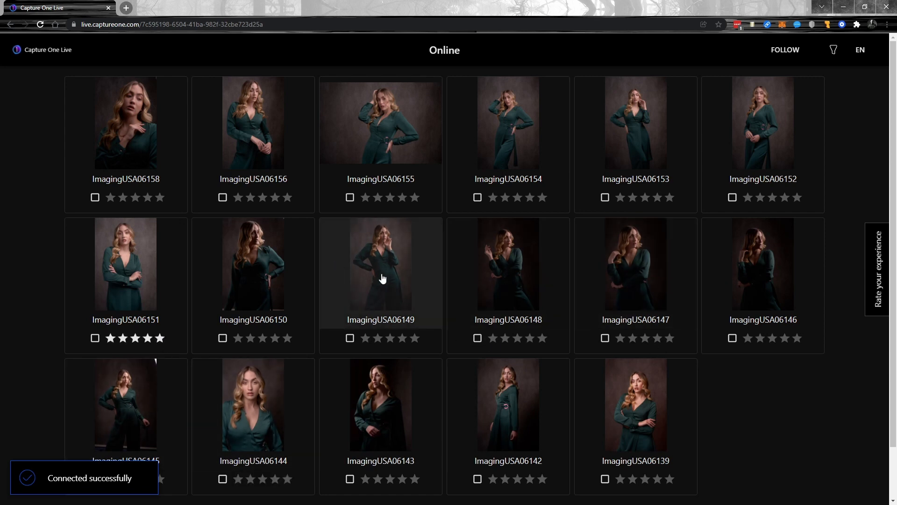
click(380, 263)
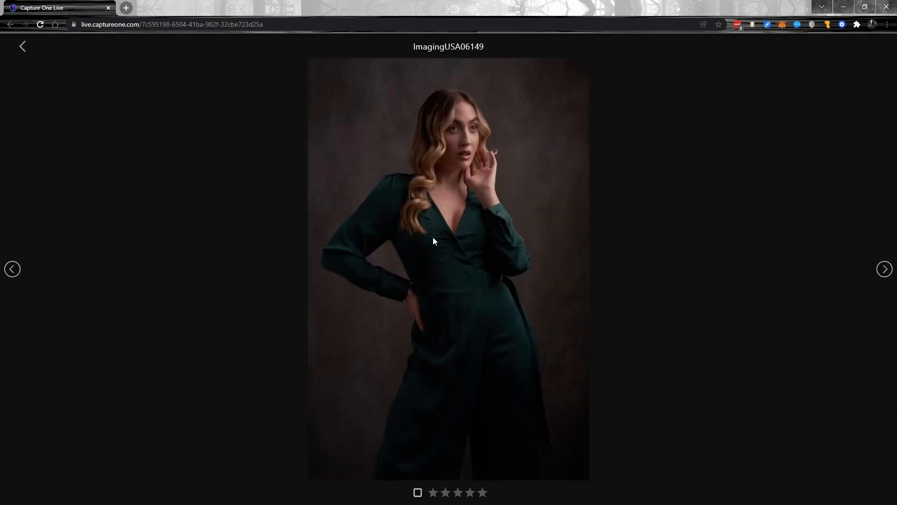
click(12, 269)
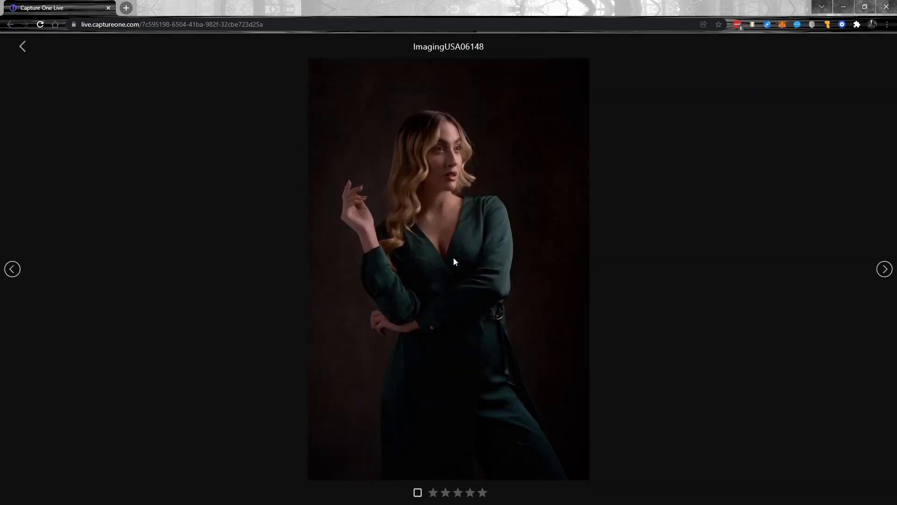
click(12, 269)
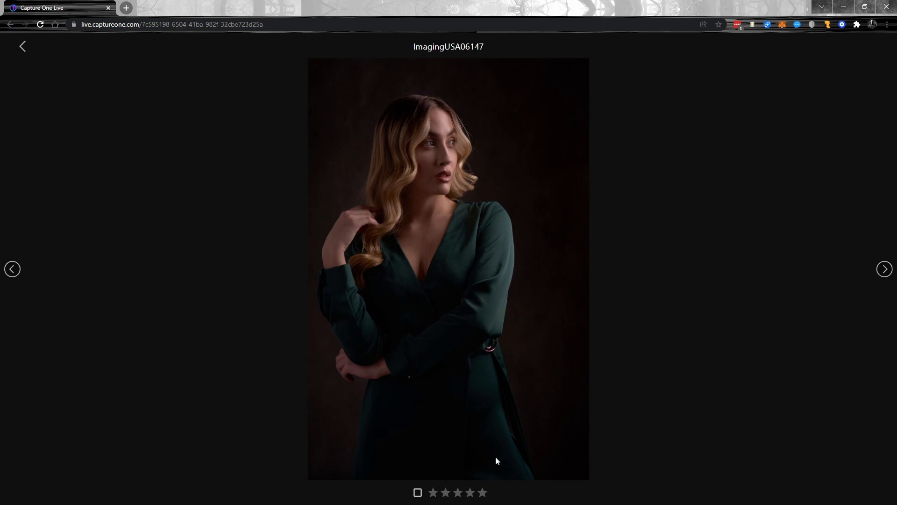
Step: Give ImagingUSA06147 a red colour label in the web gallery
click(418, 492)
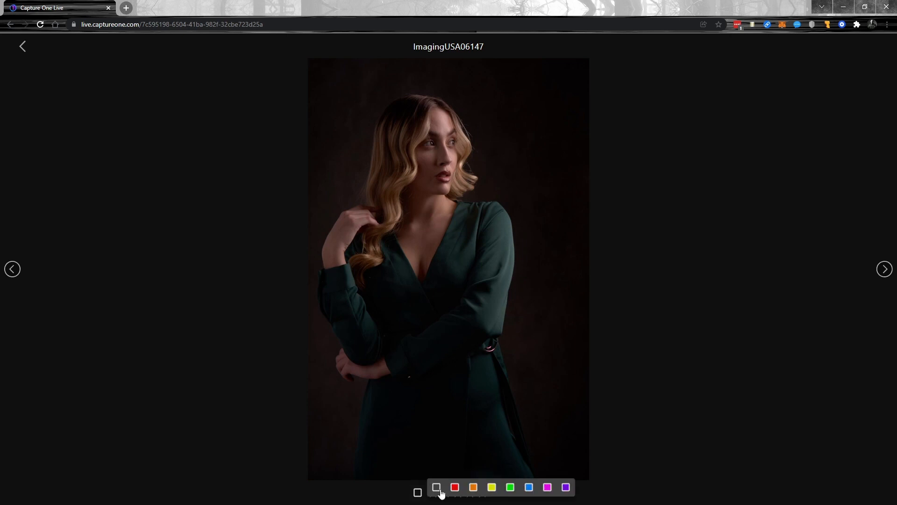
click(455, 487)
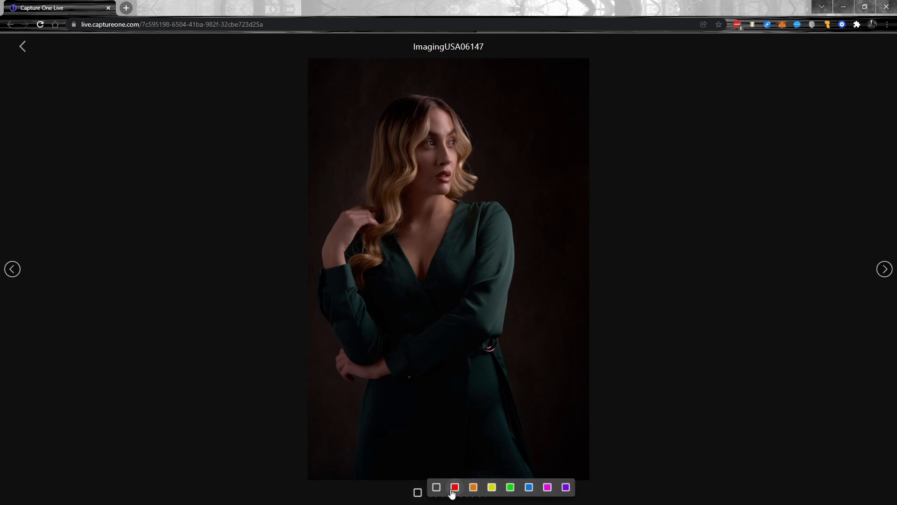
click(455, 487)
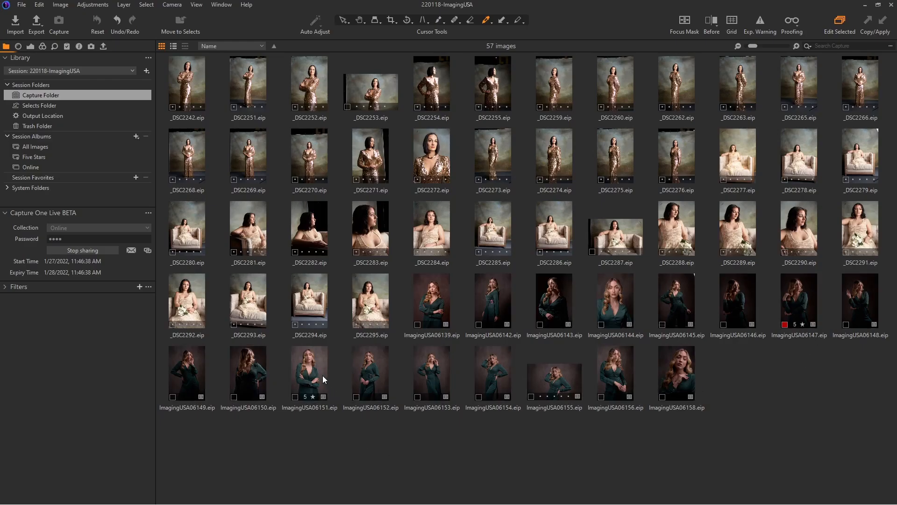
Step: Show the Online album's 17 photos and open the live sharing tool's options
click(31, 167)
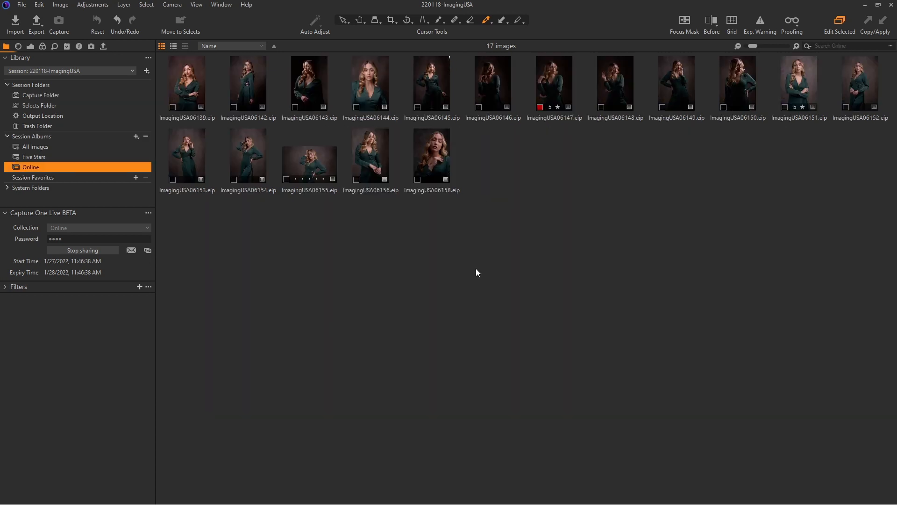
mouse_move(143, 270)
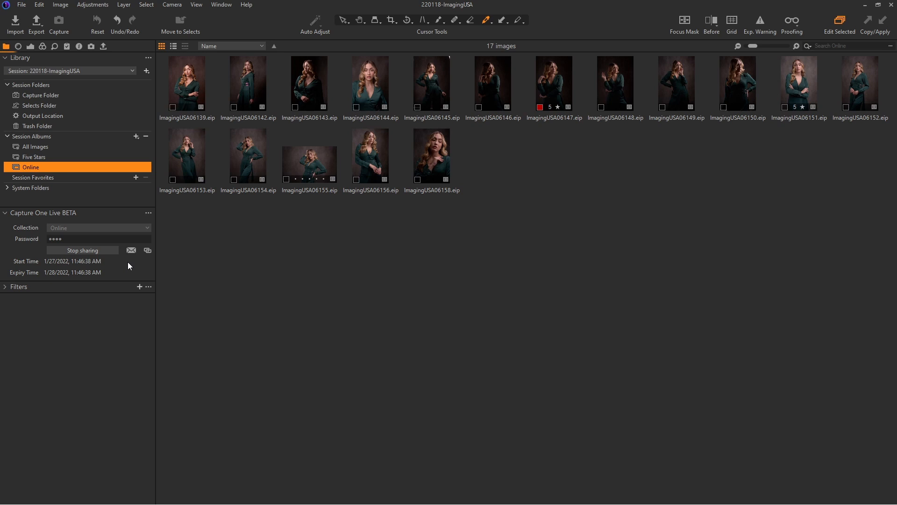
mouse_move(157, 224)
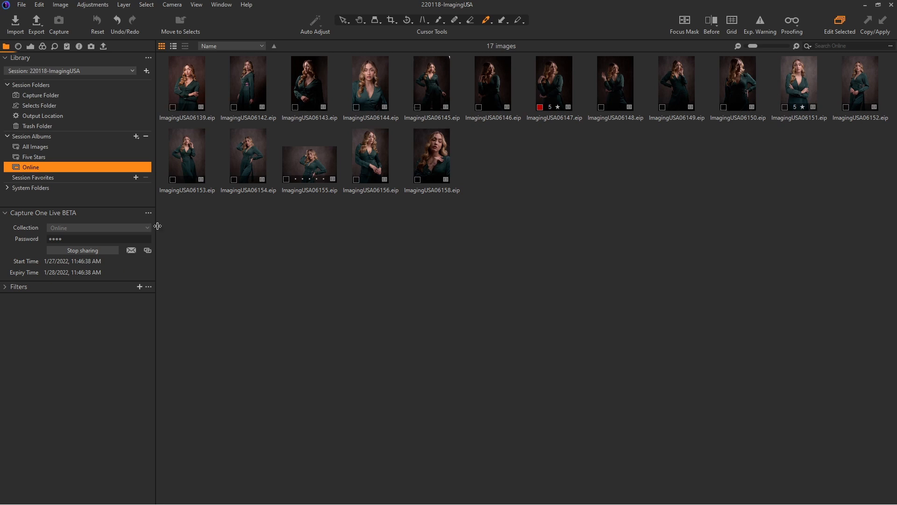
click(148, 213)
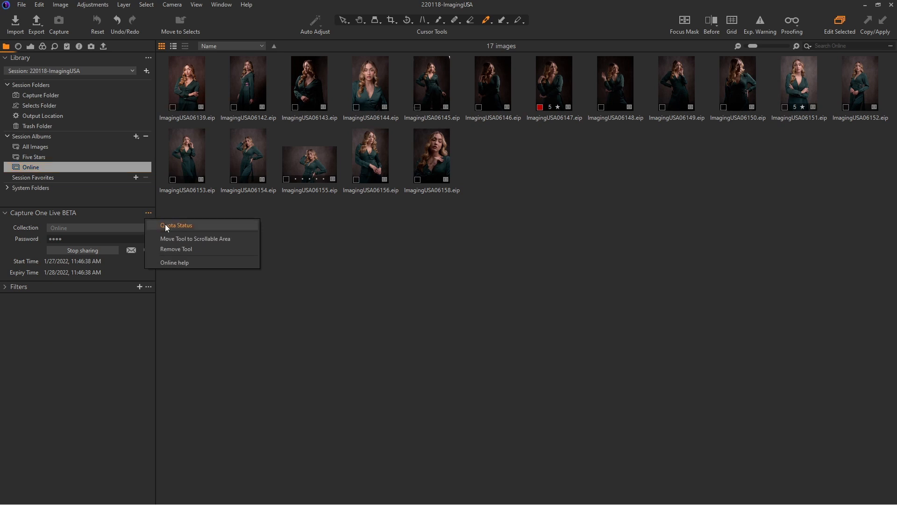
click(177, 225)
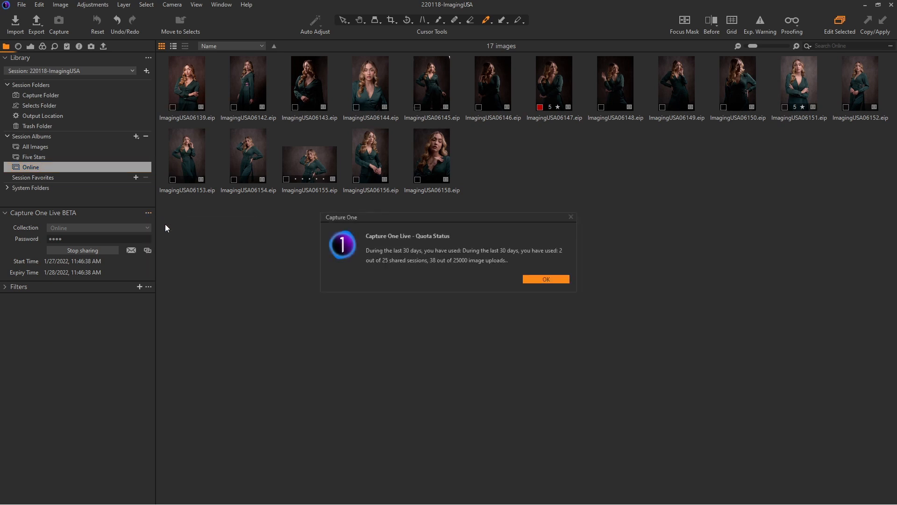
mouse_move(448, 271)
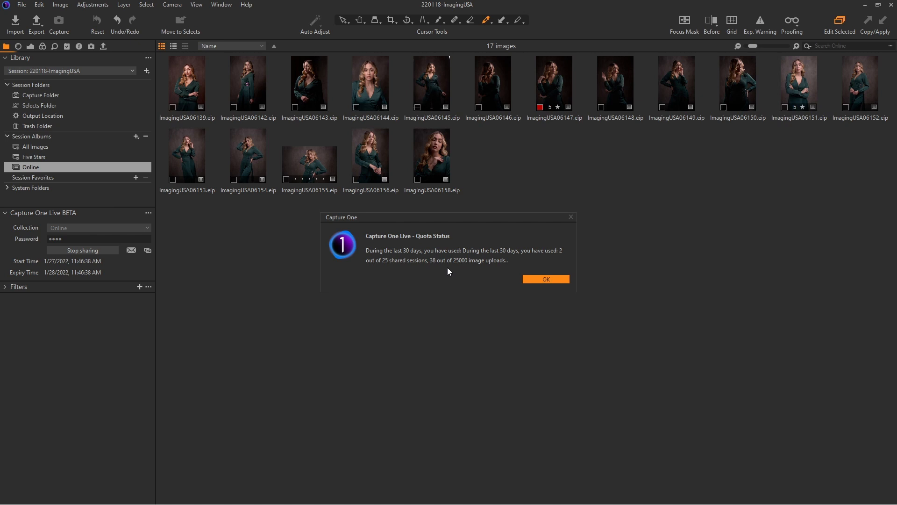
mouse_move(463, 272)
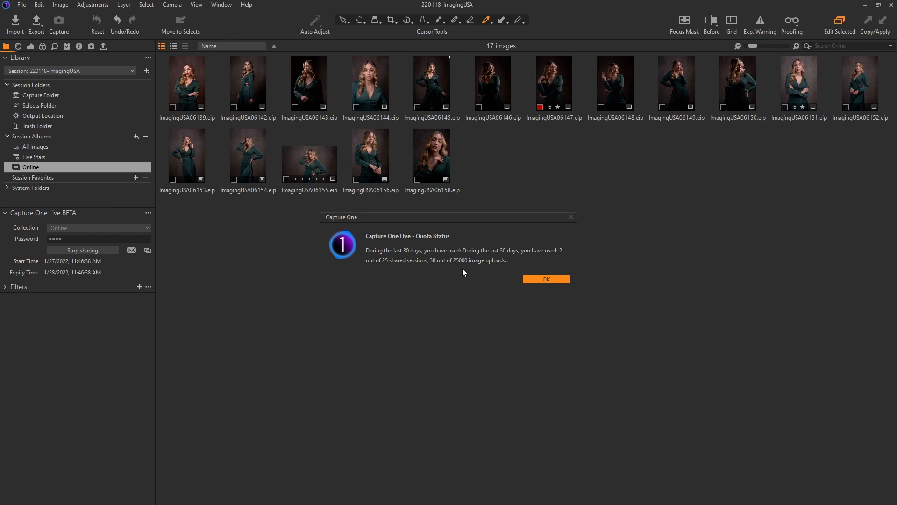
mouse_move(506, 290)
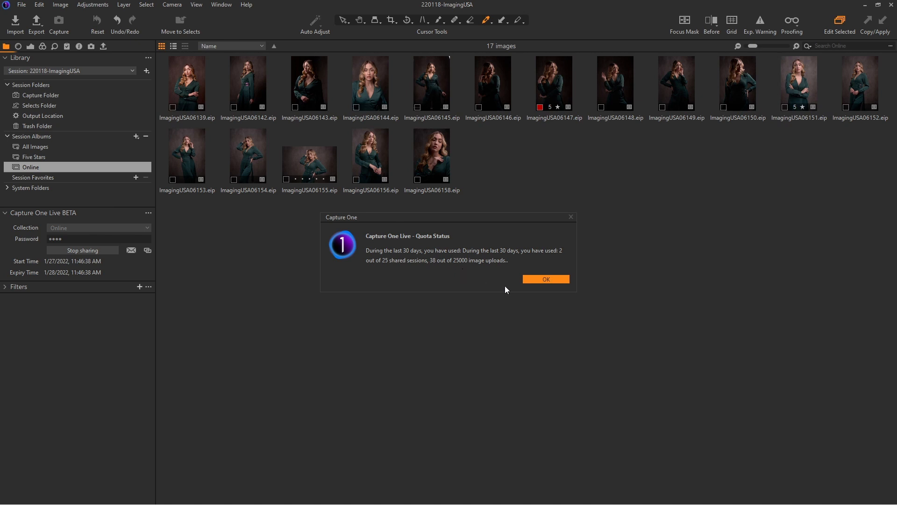
click(545, 279)
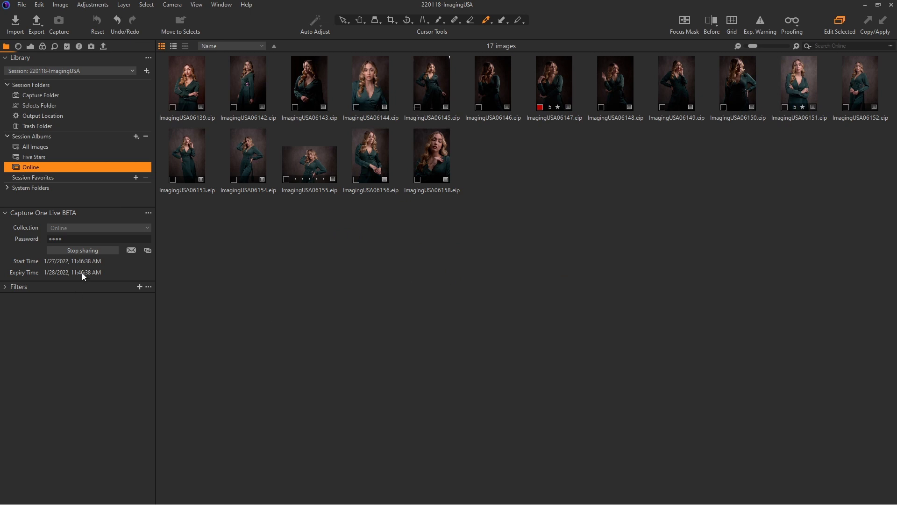
mouse_move(82, 253)
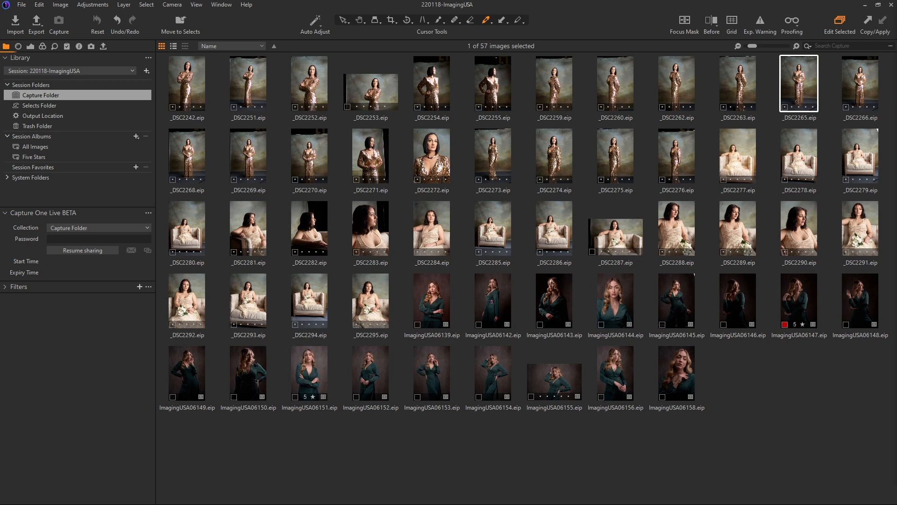
mouse_move(104, 47)
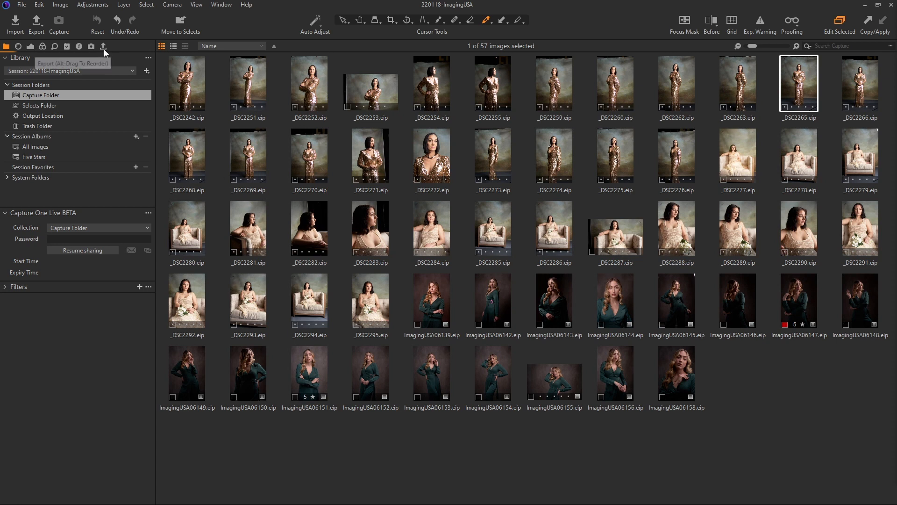
Step: Tick the Portfolio export recipe in the Export tool tab
click(104, 46)
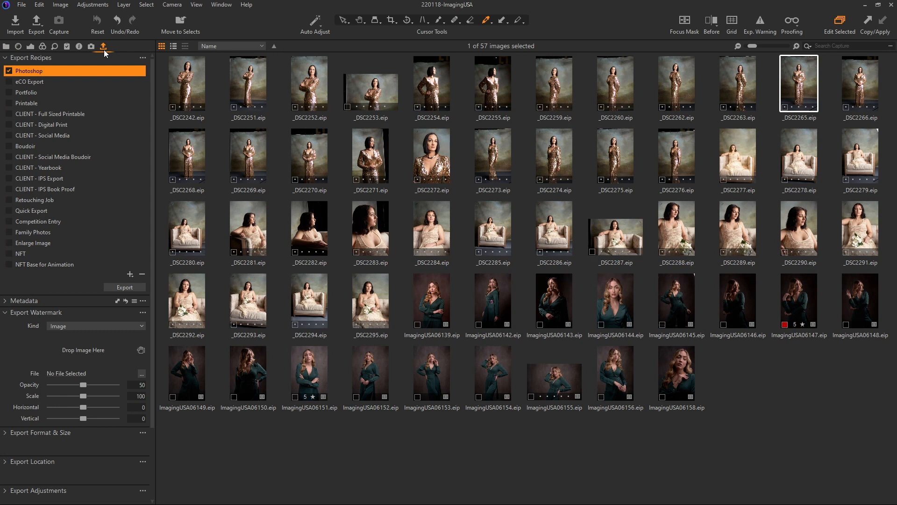
click(26, 92)
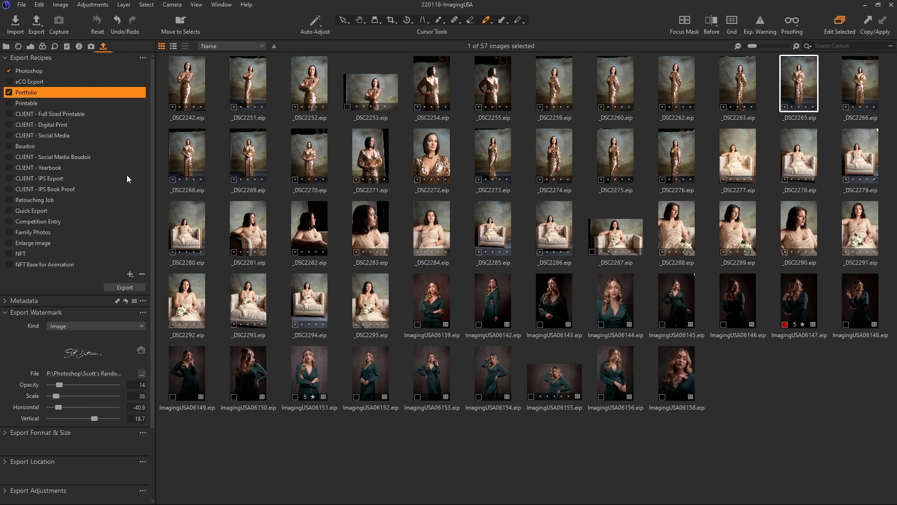
mouse_move(43, 99)
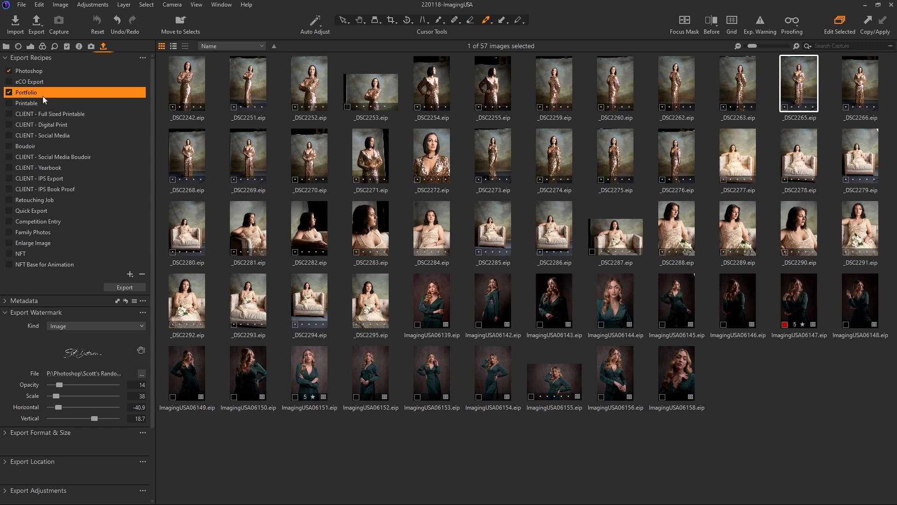
mouse_move(743, 310)
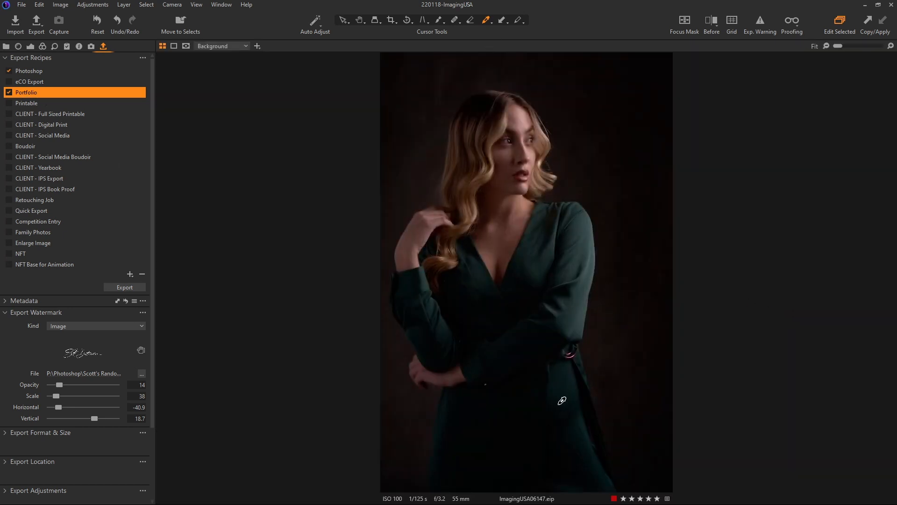
mouse_move(792, 20)
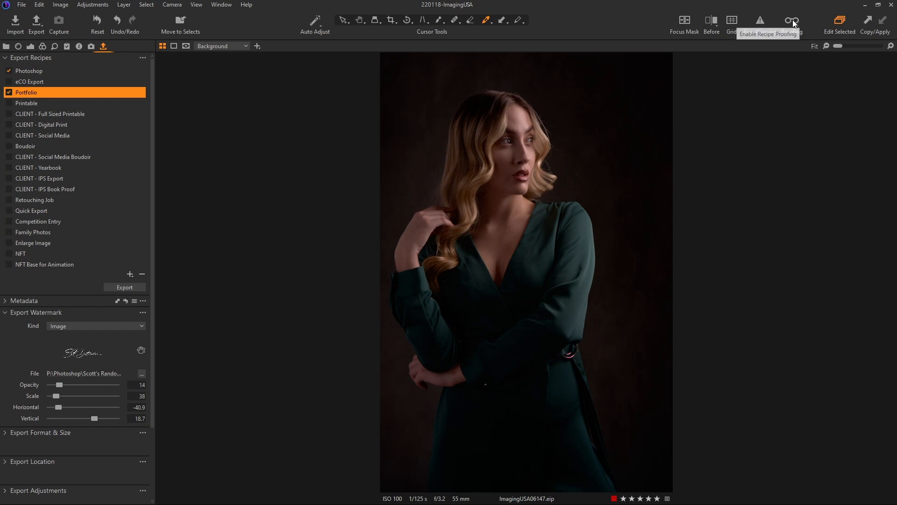
Step: Turn on recipe proofing to preview ImagingUSA06147 with the Portfolio signature watermark
click(792, 20)
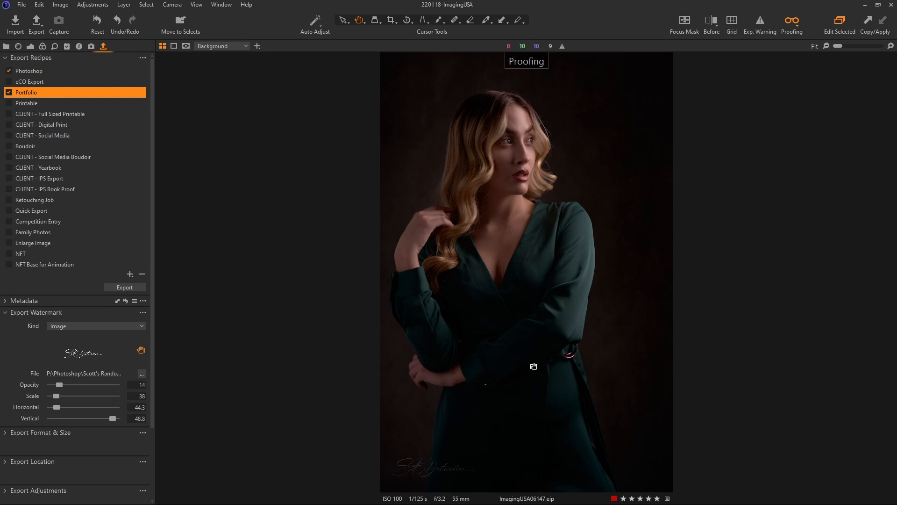
mouse_move(6, 47)
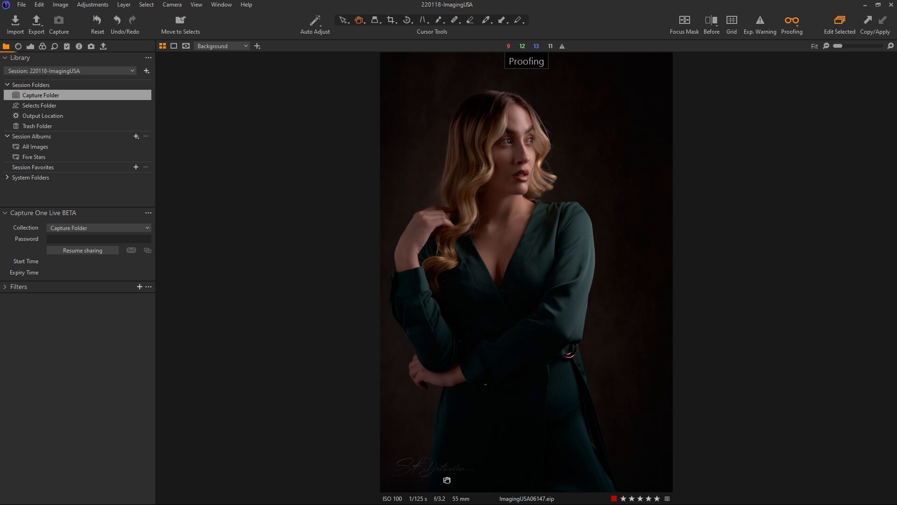
mouse_move(459, 489)
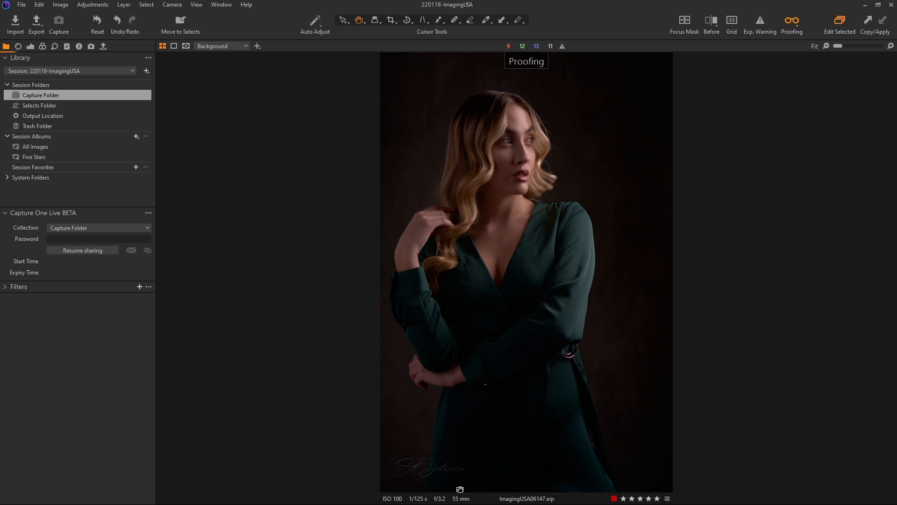
Step: Switch proofing off and go back to the 57-image ImagingUSA capture folder grid
click(103, 46)
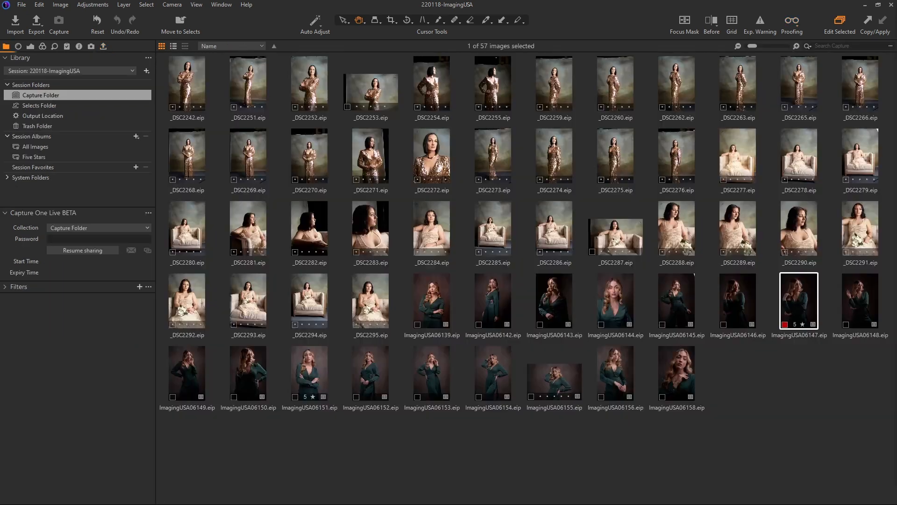
mouse_move(84, 273)
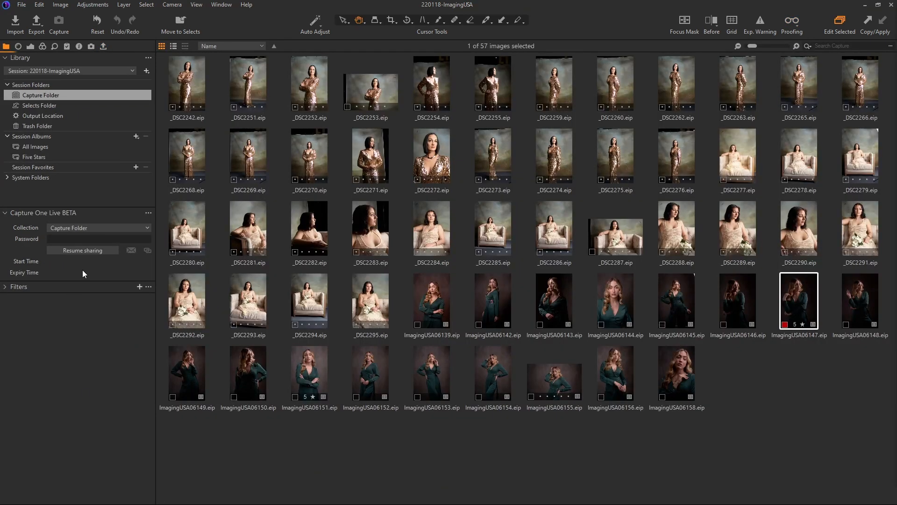